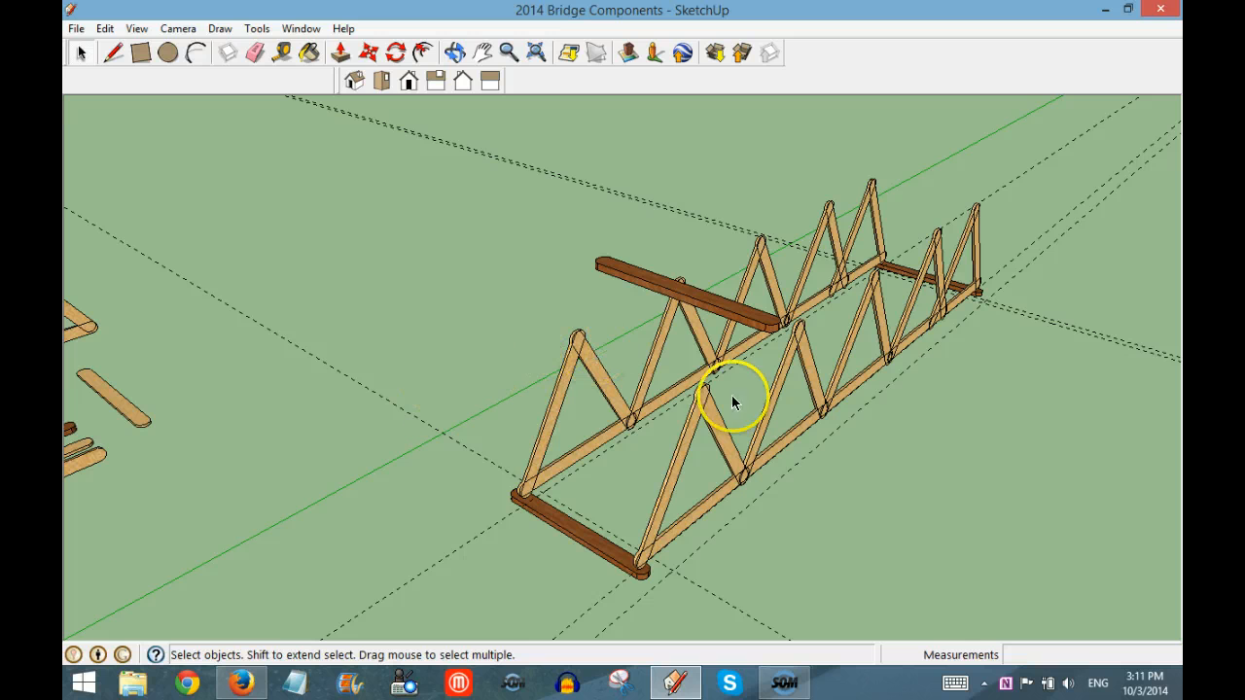
{"action": "mouse_move", "coordinate": [599, 368]}
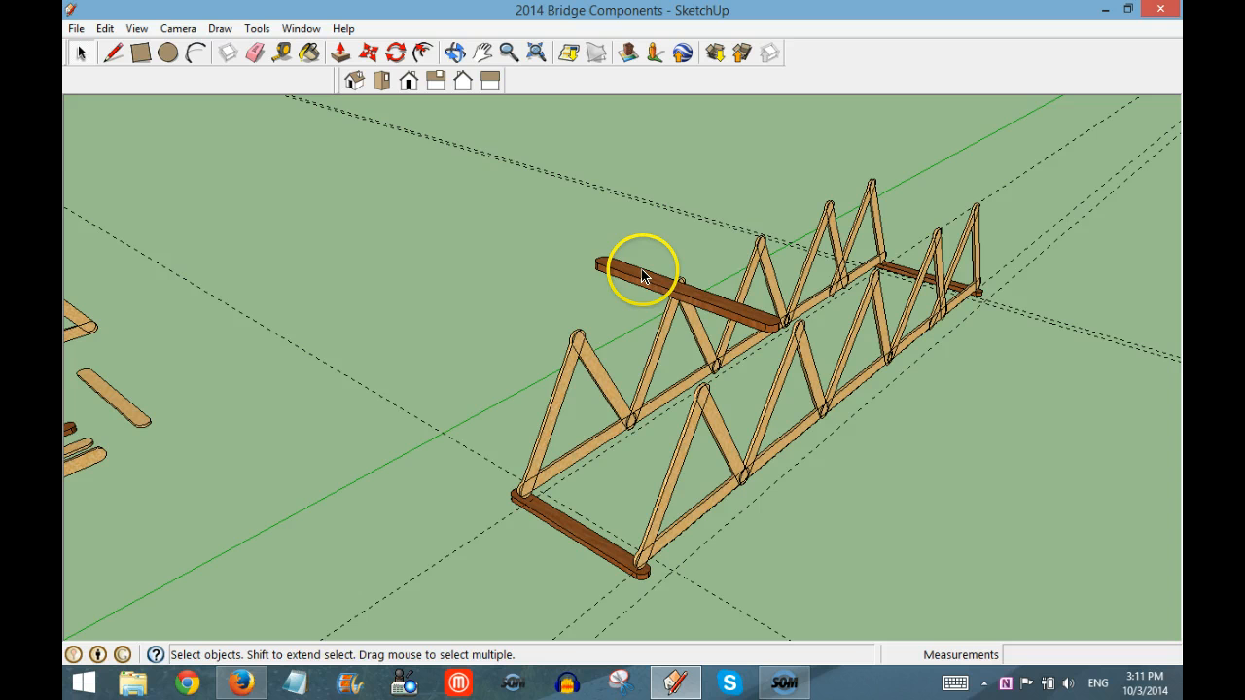
{"action": "mouse_move", "coordinate": [457, 115]}
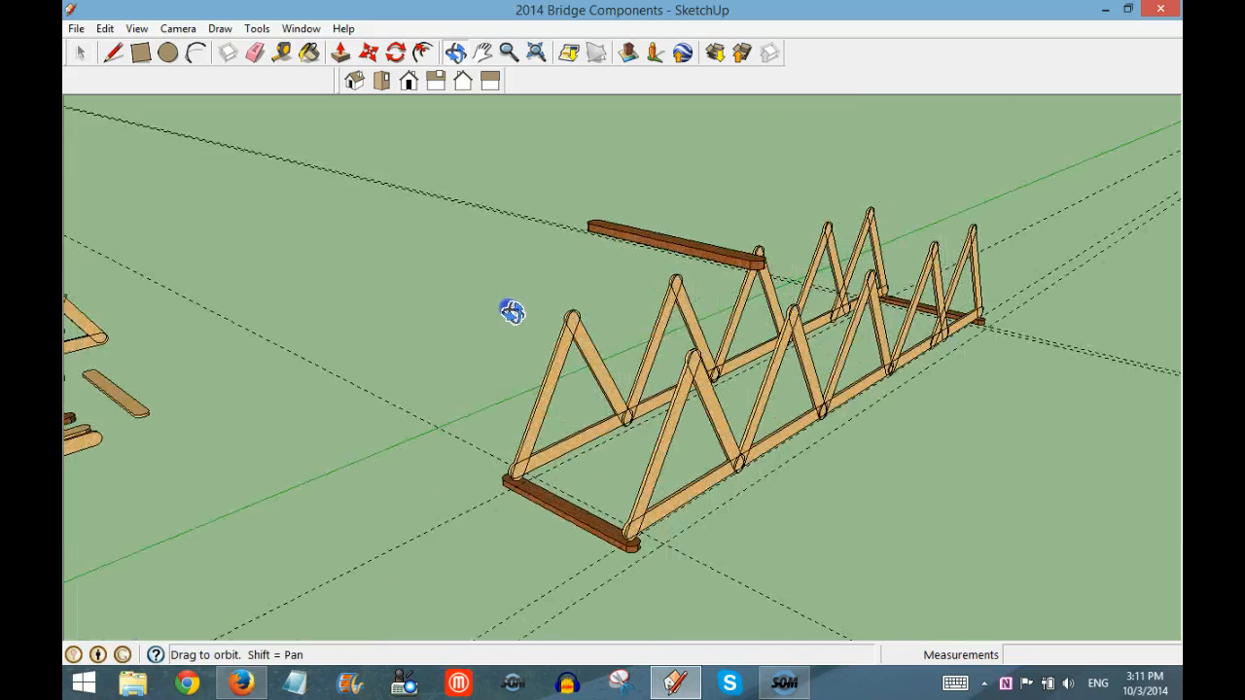
- Tape-measure from the bottom stick's midpoint up to the truss peak, about 0.81 m
{"action": "left_click_drag", "start_coordinate": [512, 312], "coordinate": [498, 342]}
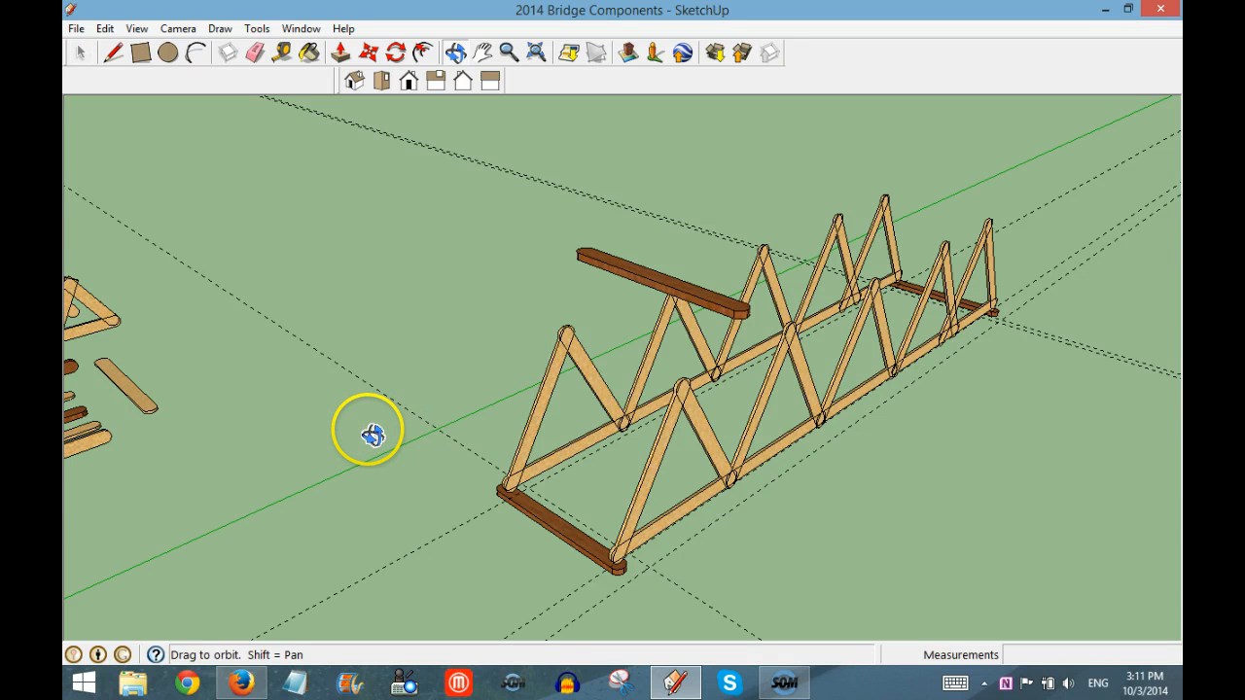
{"action": "mouse_move", "coordinate": [353, 420]}
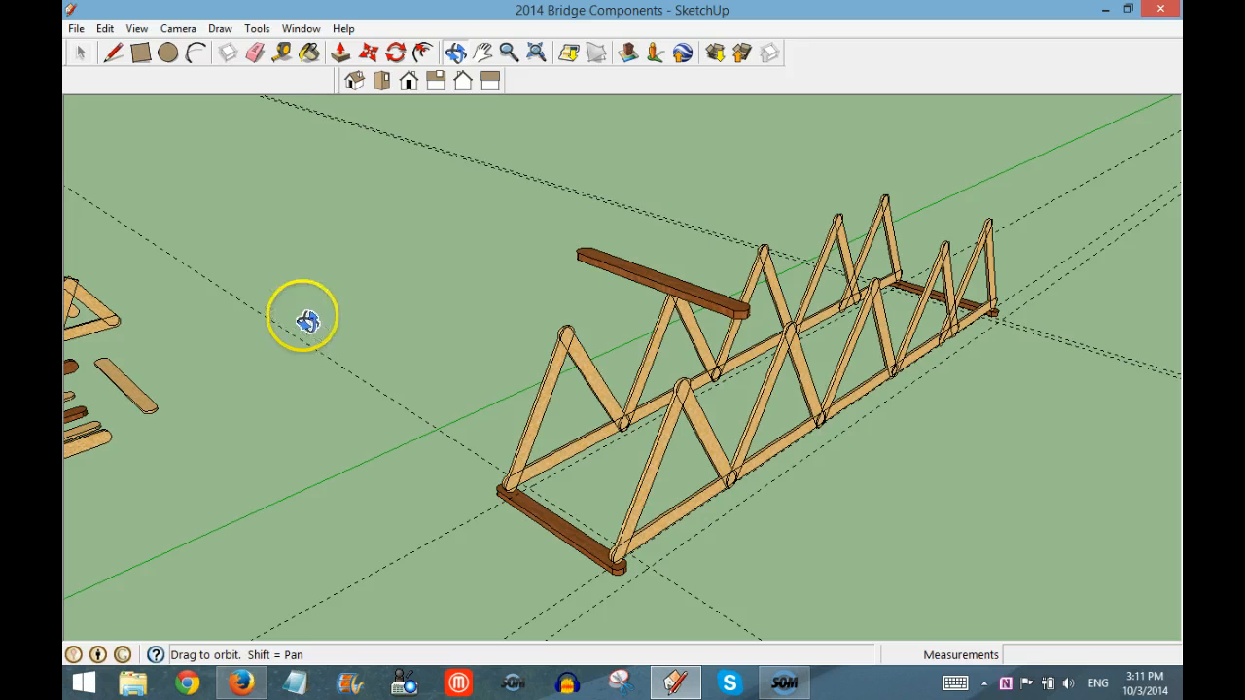
{"action": "mouse_move", "coordinate": [284, 54]}
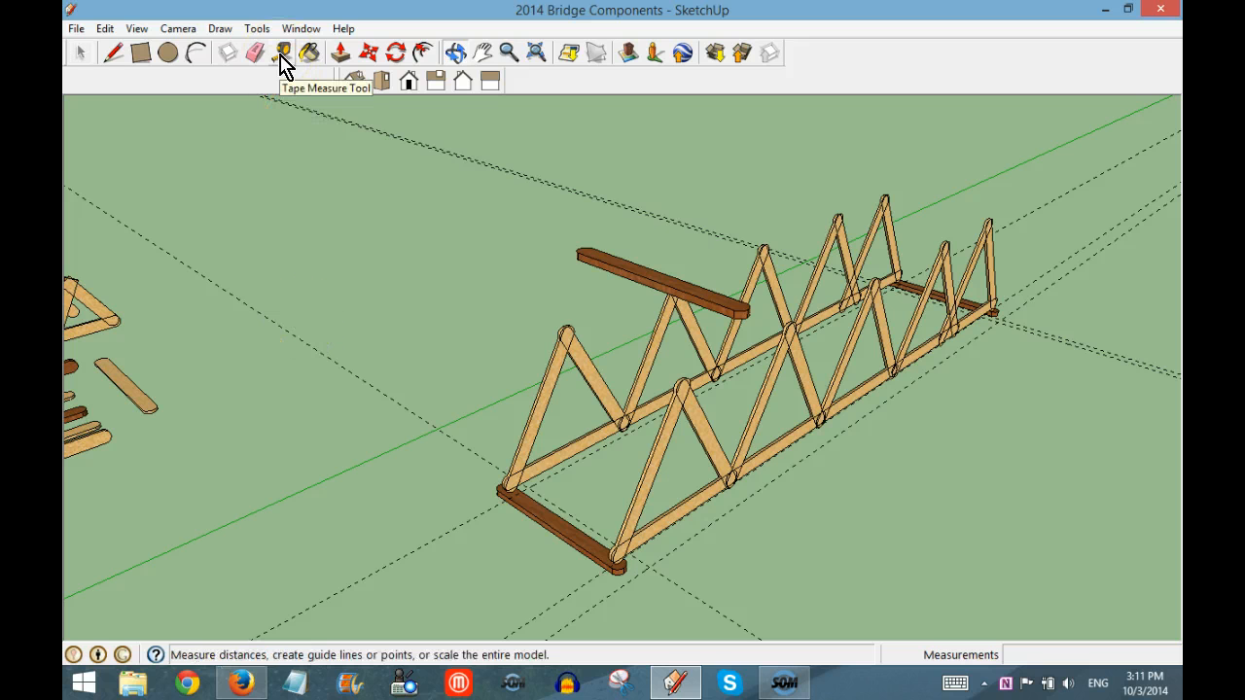
{"action": "left_click", "coordinate": [285, 53]}
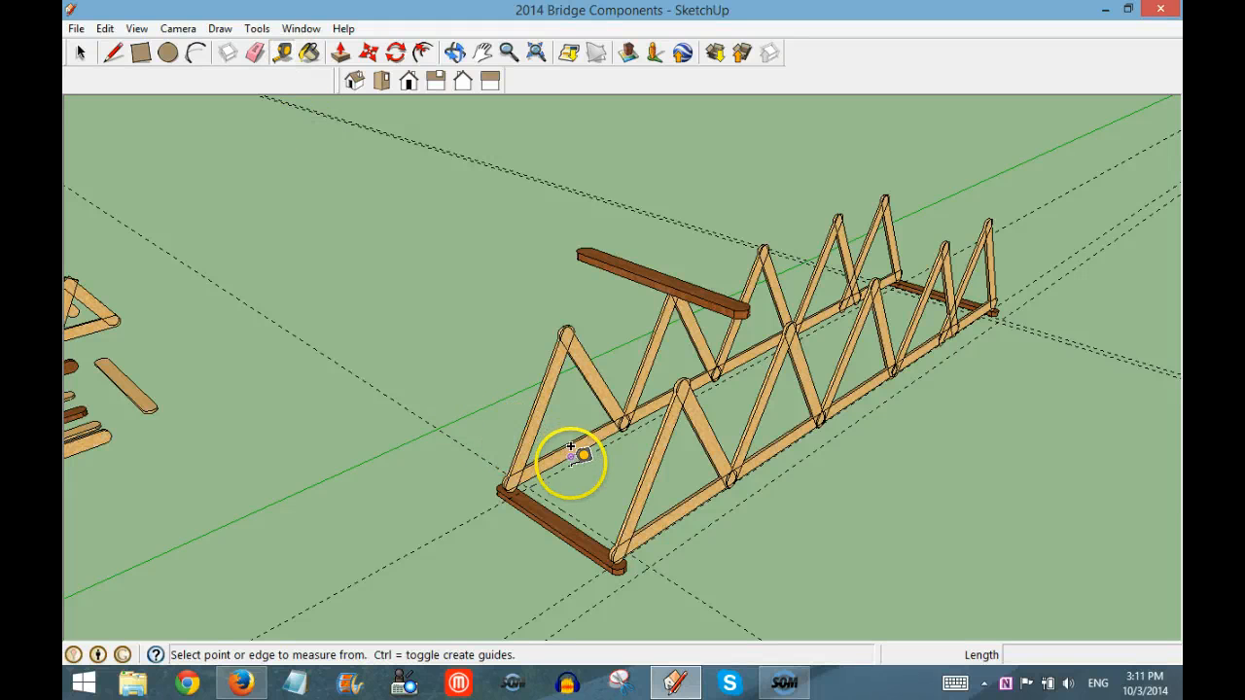
{"action": "mouse_move", "coordinate": [574, 452]}
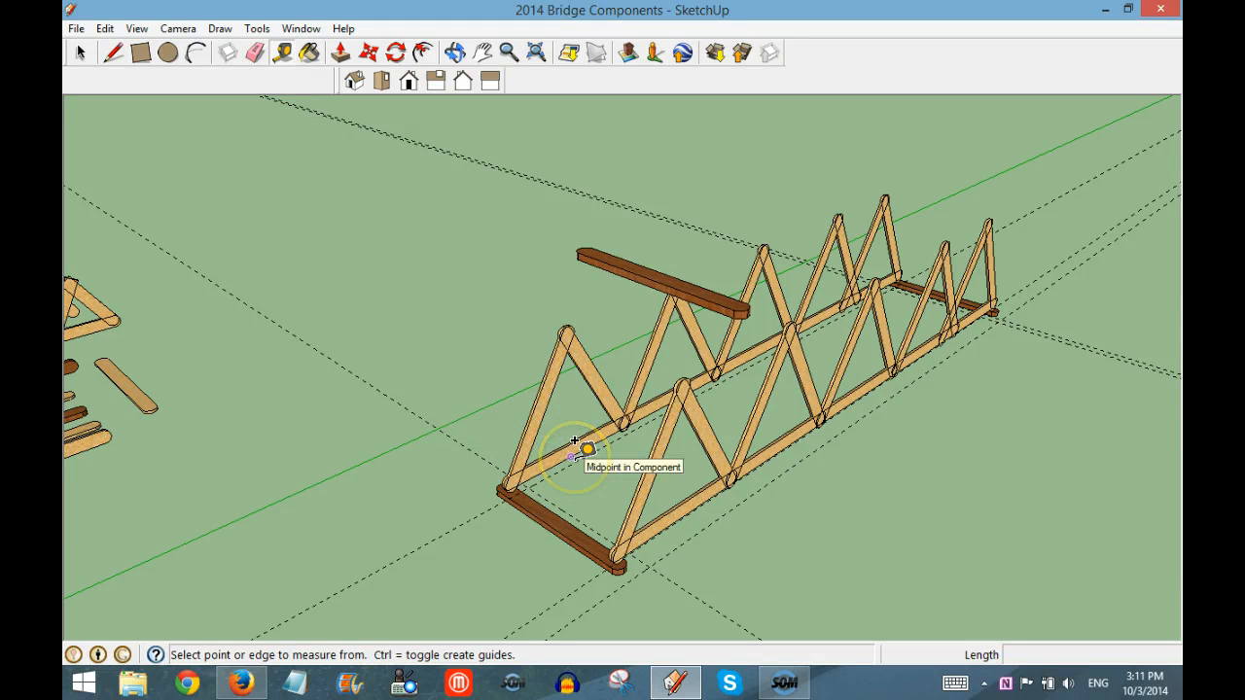
{"action": "left_click", "coordinate": [574, 453]}
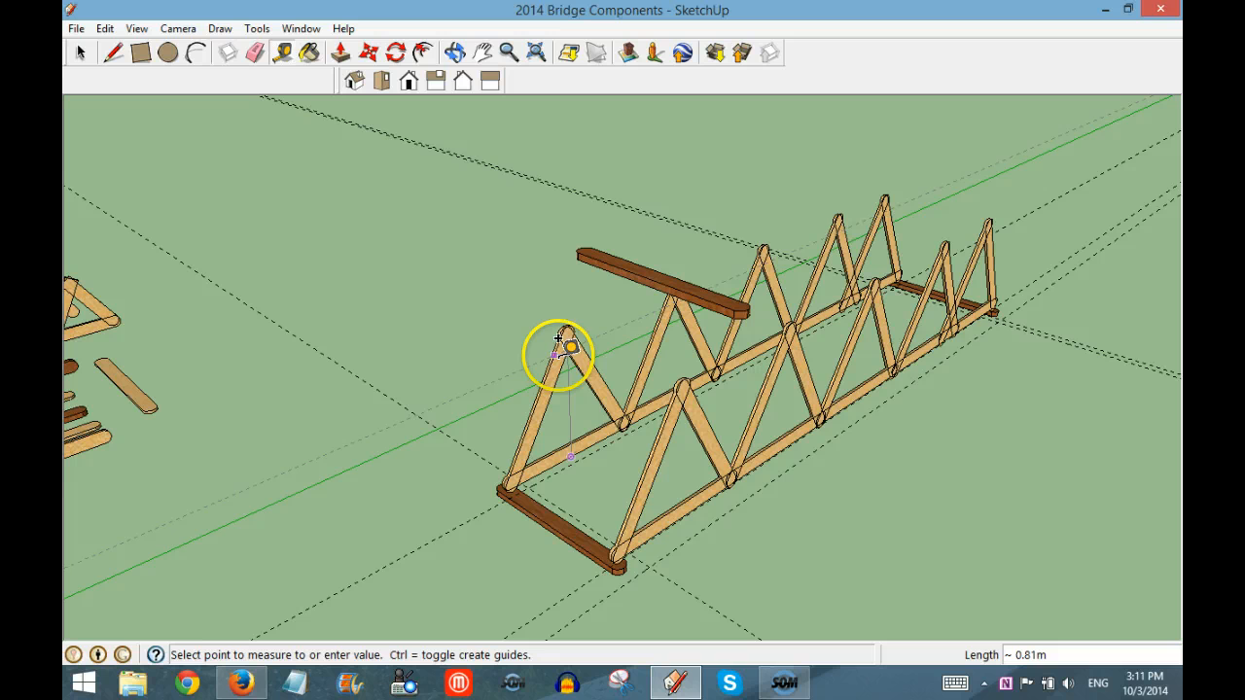
{"action": "mouse_move", "coordinate": [571, 324]}
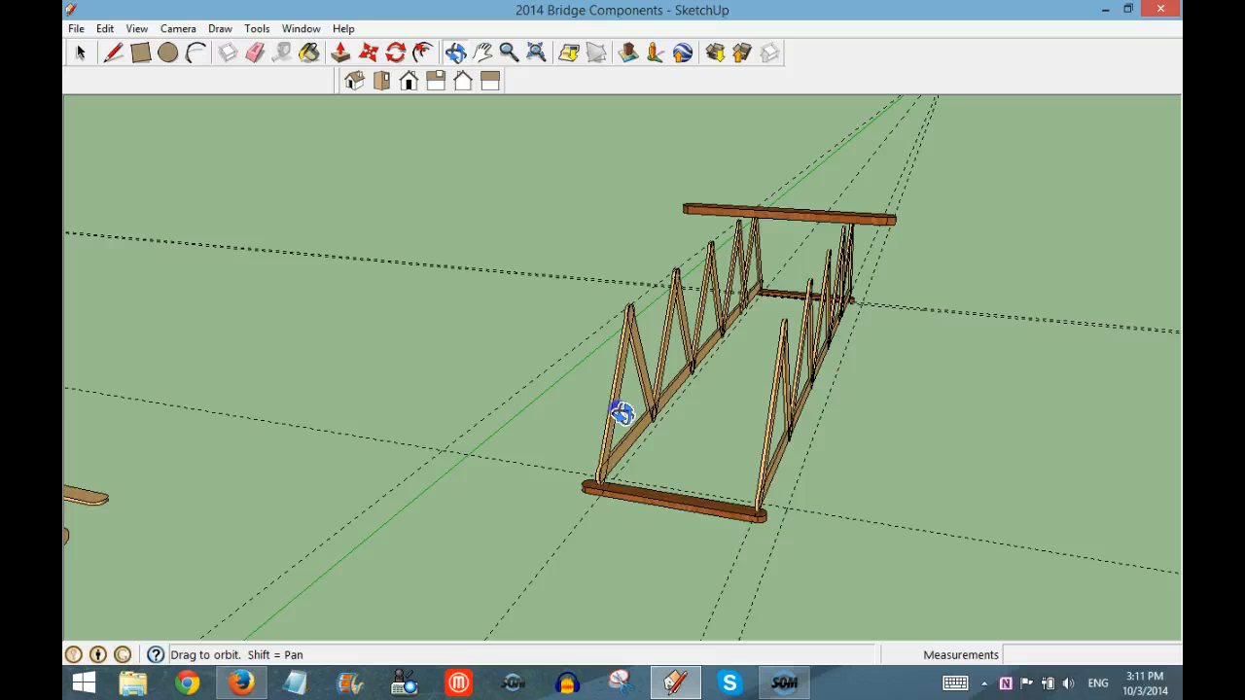
- Move the loose crossbar onto the near-end triangle peaks, spanning both trusses
{"action": "left_click_drag", "start_coordinate": [620, 411], "coordinate": [589, 462]}
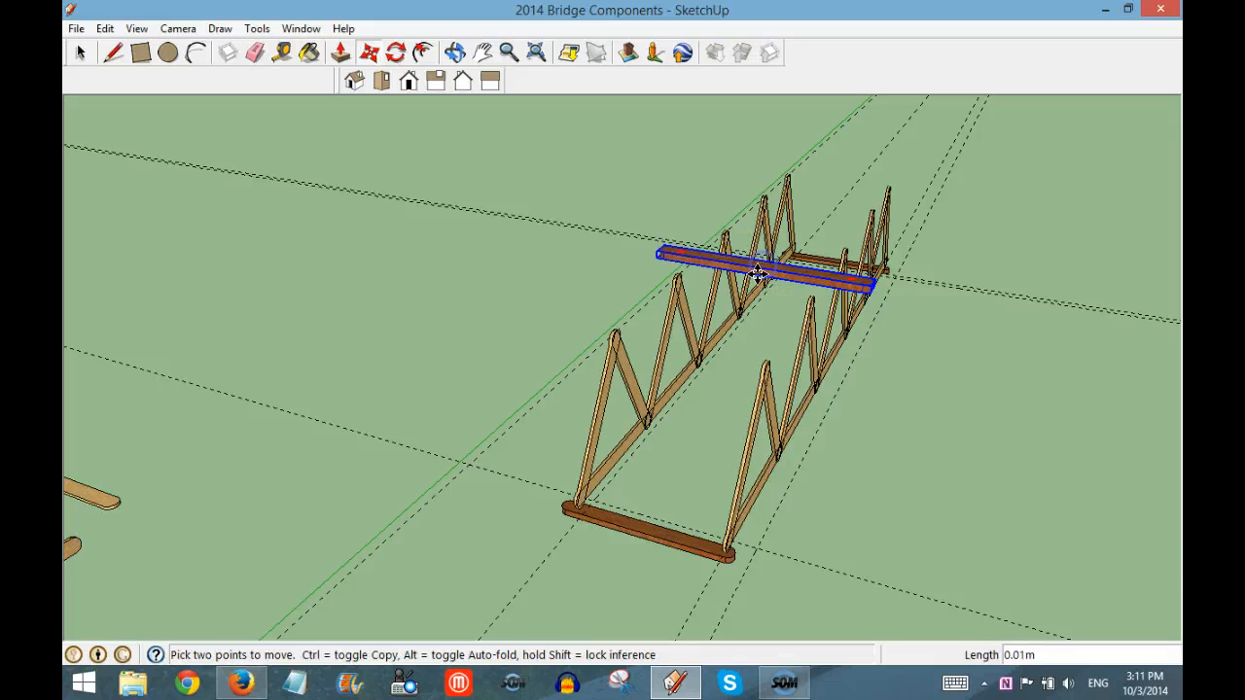
{"action": "left_click_drag", "start_coordinate": [763, 272], "coordinate": [700, 355]}
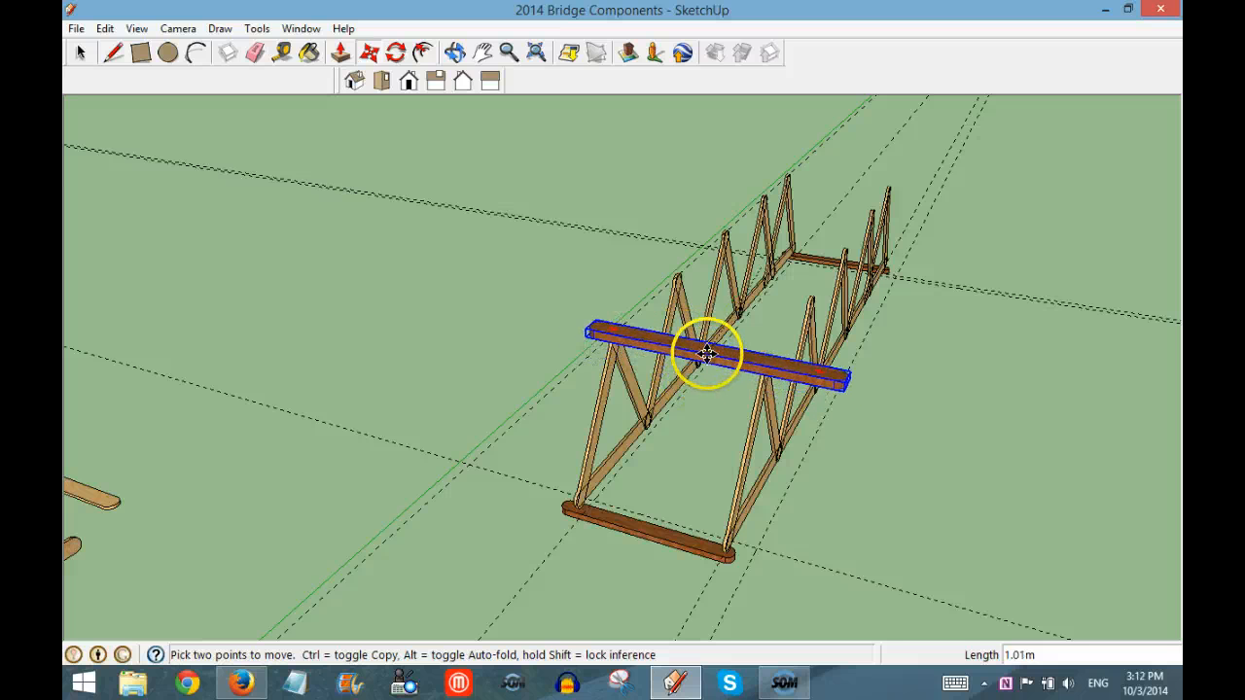
{"action": "left_click_drag", "start_coordinate": [708, 353], "coordinate": [695, 347]}
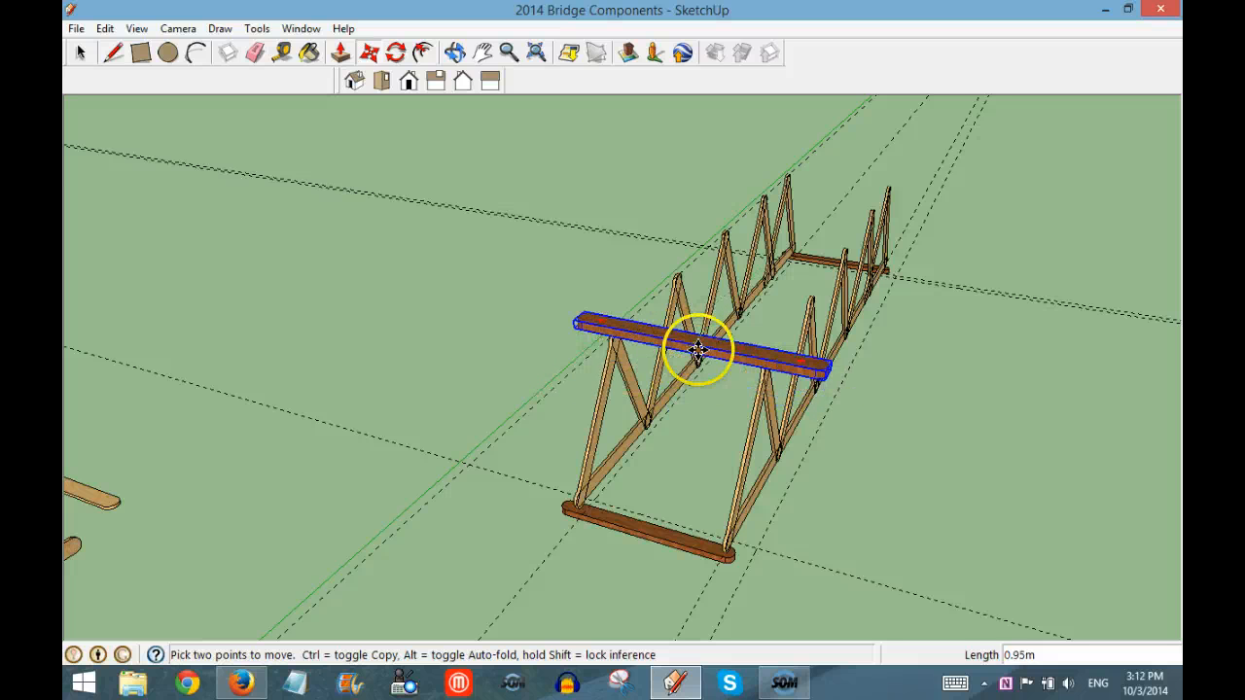
{"action": "left_click", "coordinate": [456, 52]}
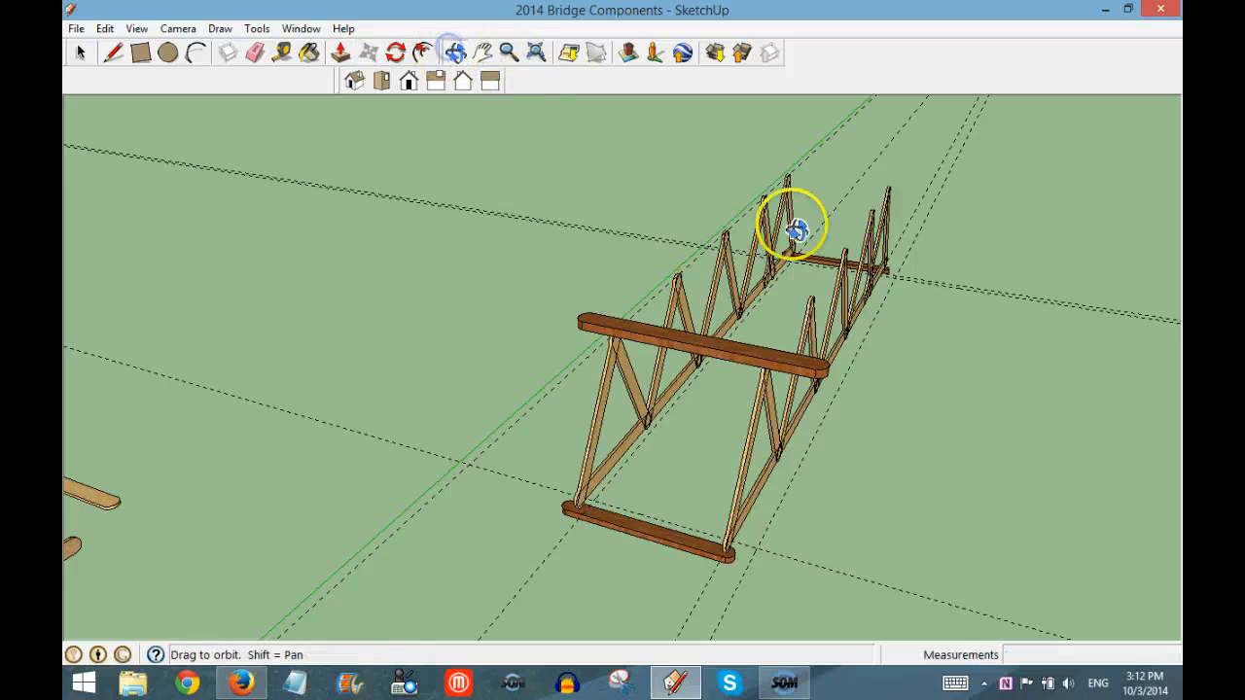
{"action": "left_click_drag", "start_coordinate": [798, 228], "coordinate": [514, 158]}
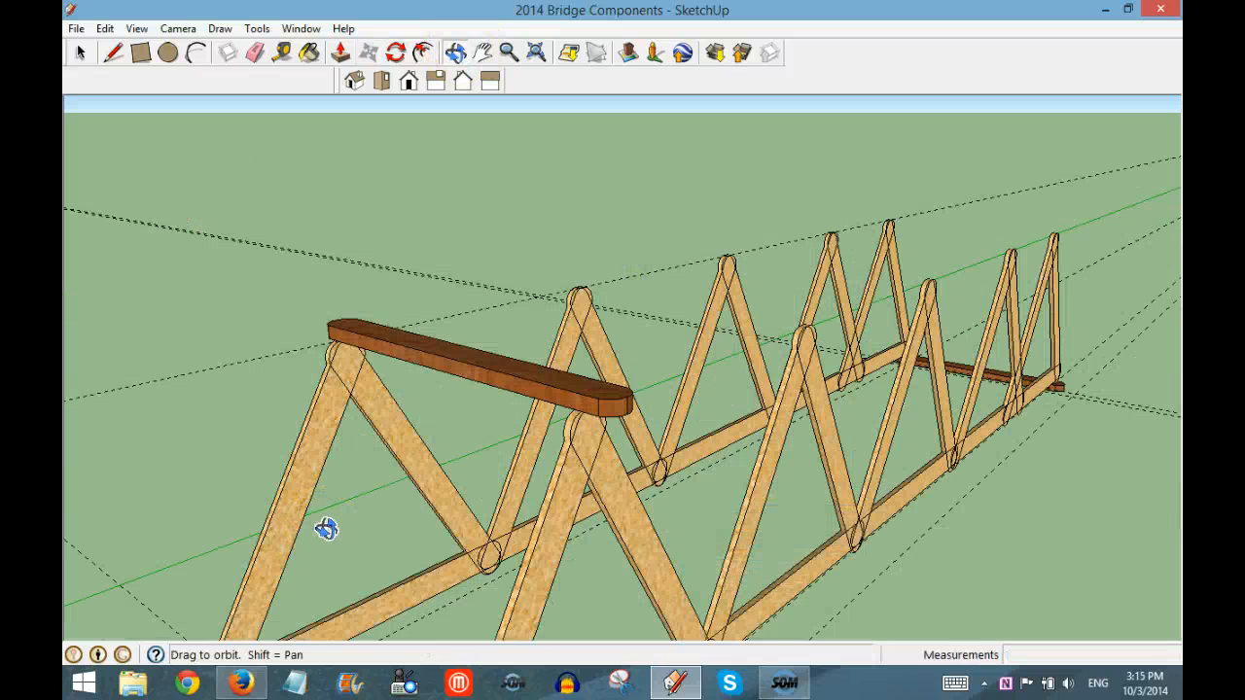
{"action": "left_click", "coordinate": [80, 52]}
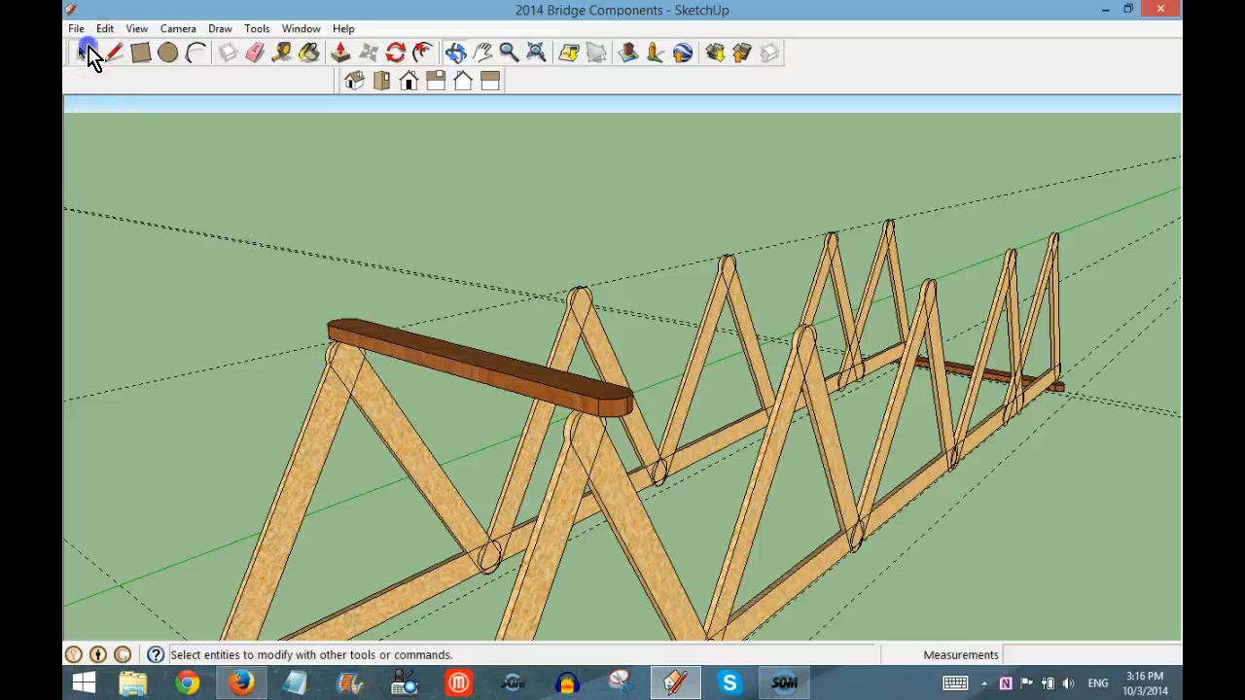
{"action": "left_click", "coordinate": [83, 53]}
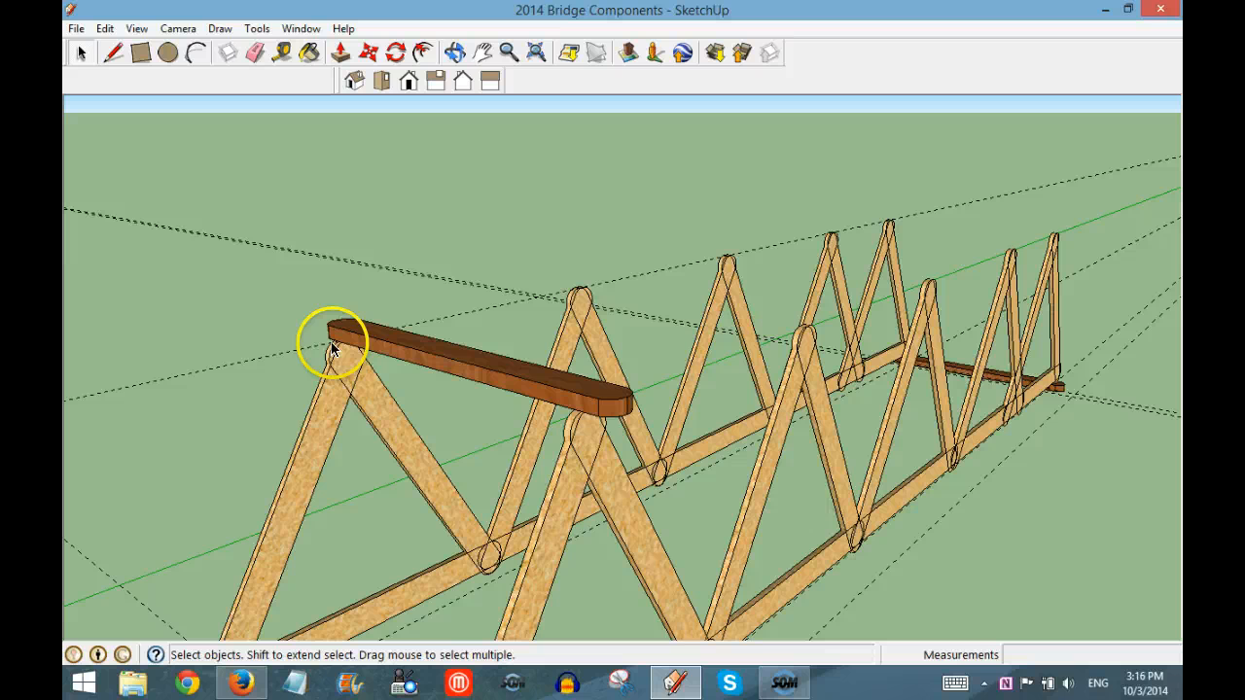
{"action": "mouse_move", "coordinate": [574, 469]}
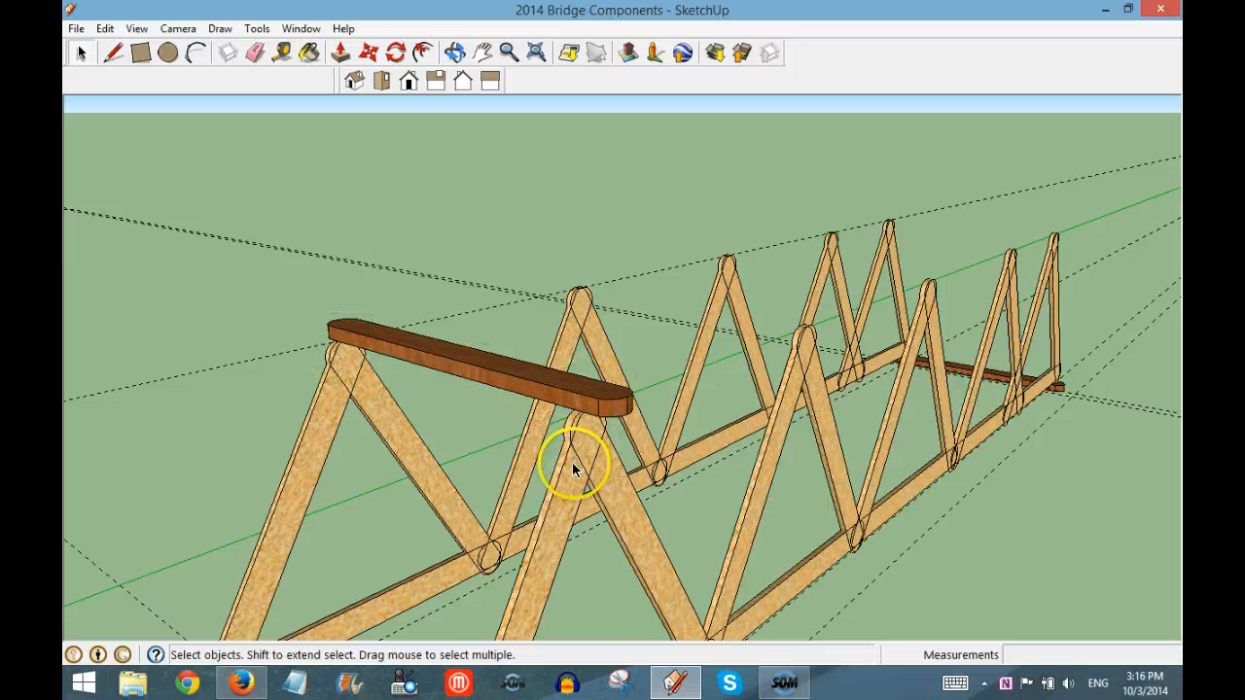